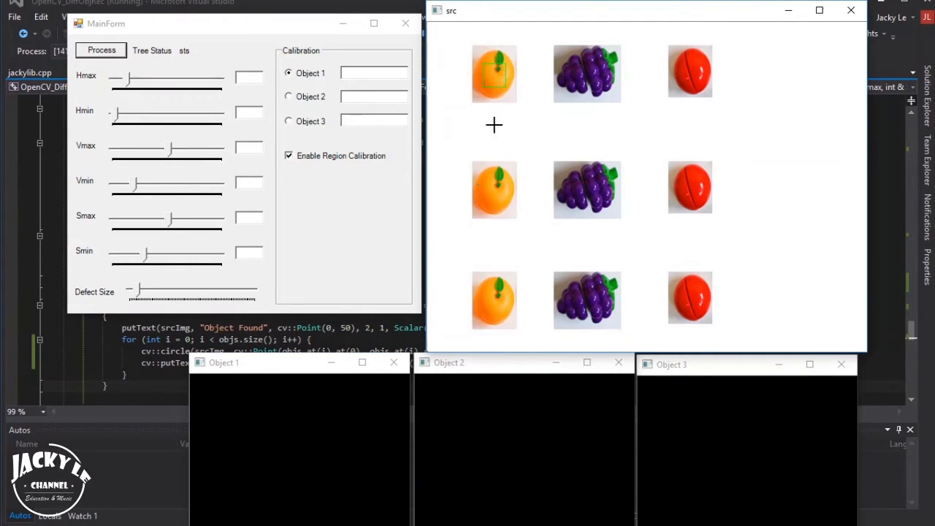
# Step: Sample the orange's colour for Object 1 and name it 'Orange' so all three oranges are labelled
pyautogui.click(100, 49)
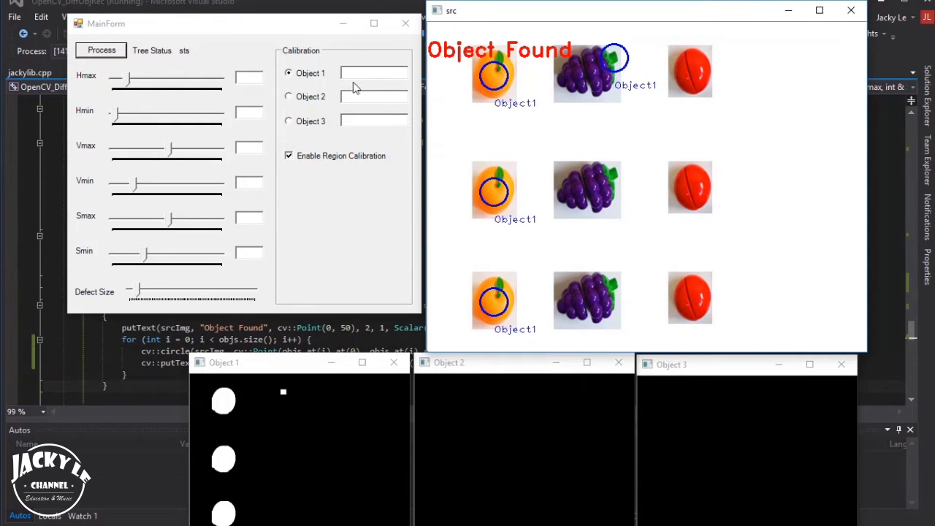
pyautogui.click(372, 73)
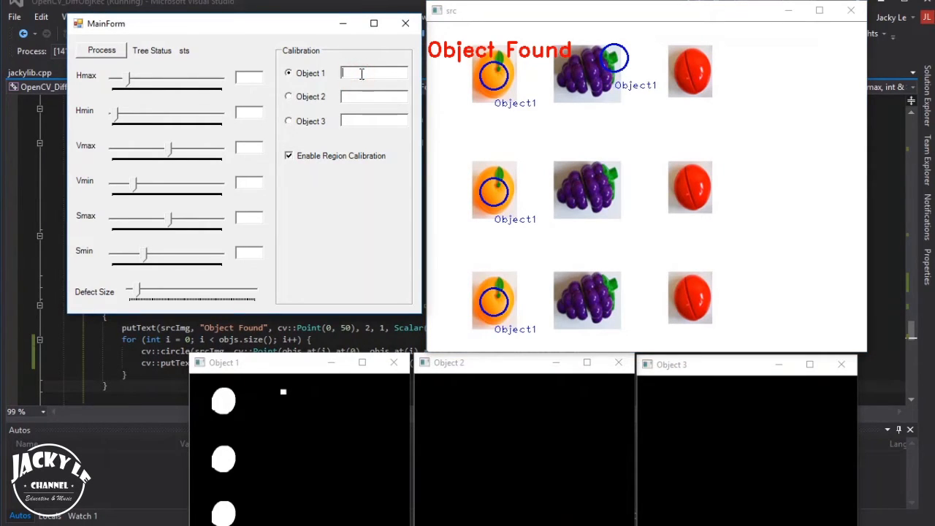
pyautogui.write('Orange')
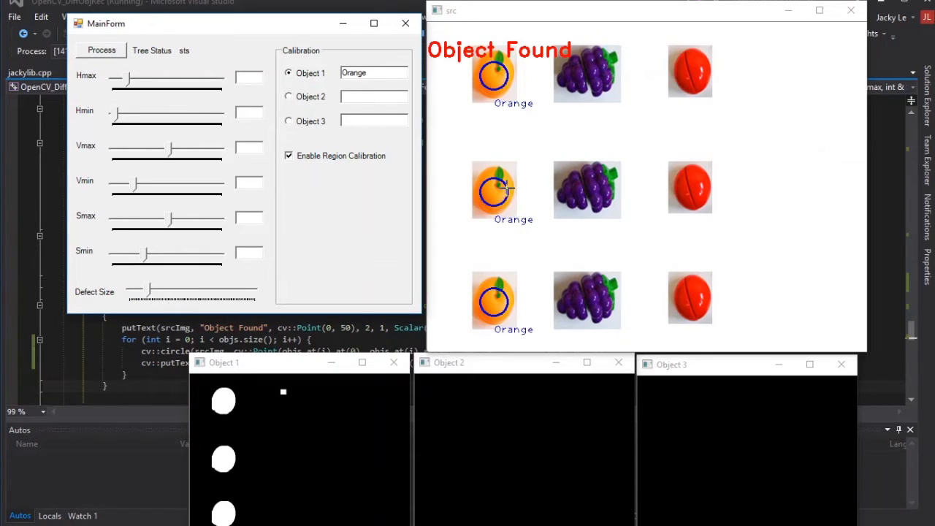
pyautogui.moveTo(285, 394)
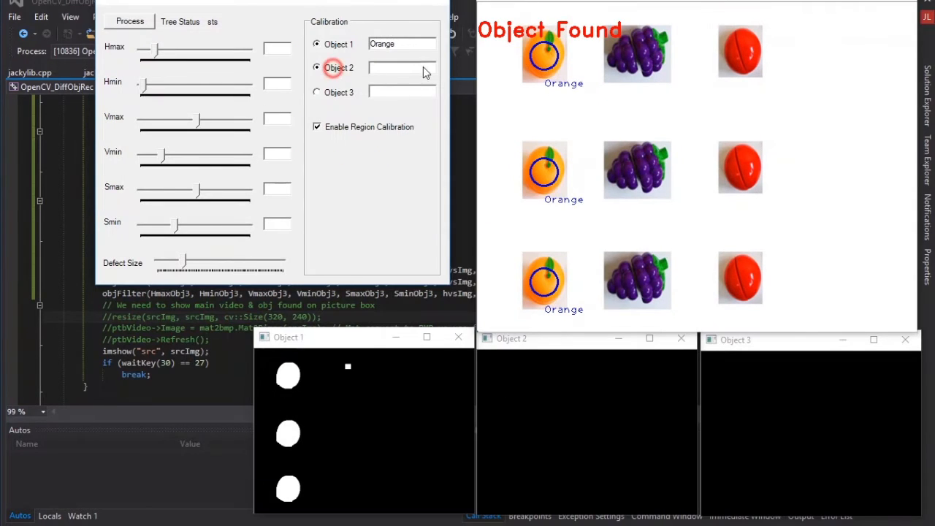
# Step: Name the second tracked object 'Grape'
pyautogui.write('Grape')
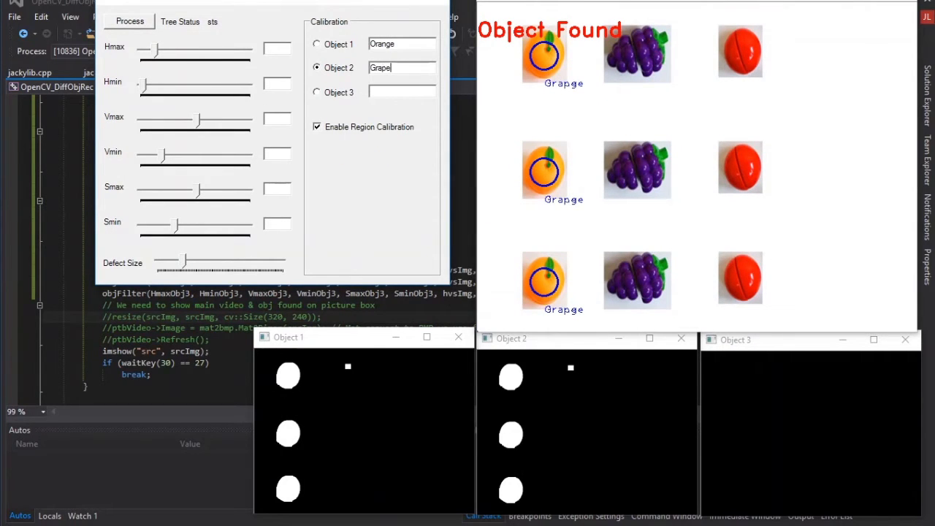
pyautogui.moveTo(590, 68)
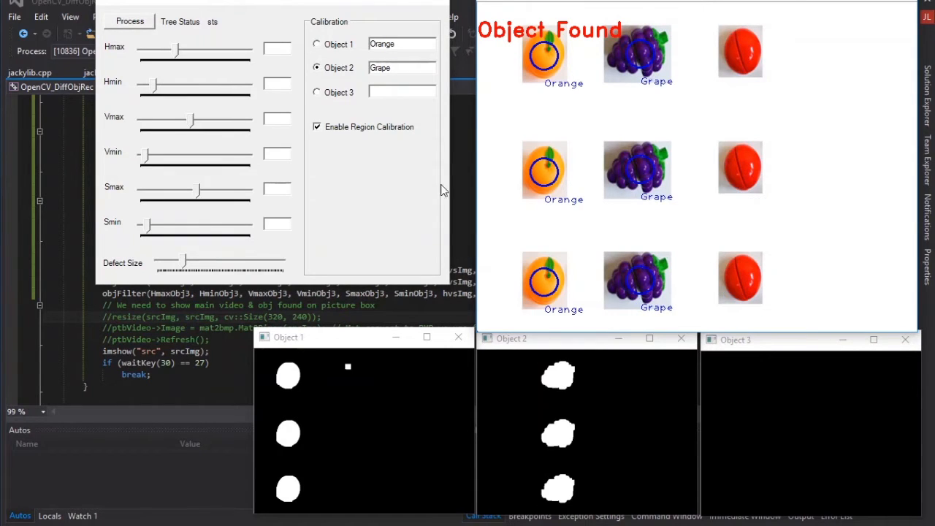
# Step: Calibrate Object 3 on a peach and name it 'Peaches'
pyautogui.click(315, 92)
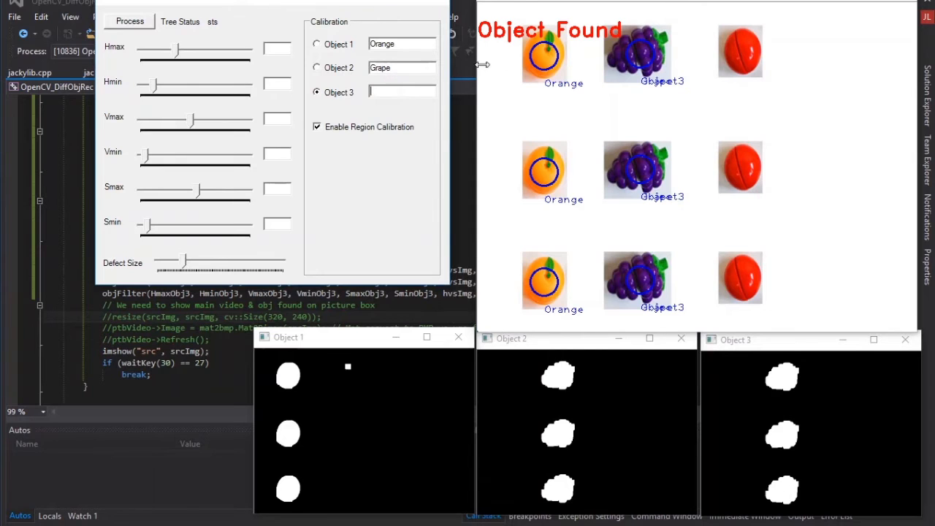
pyautogui.write('Peaches')
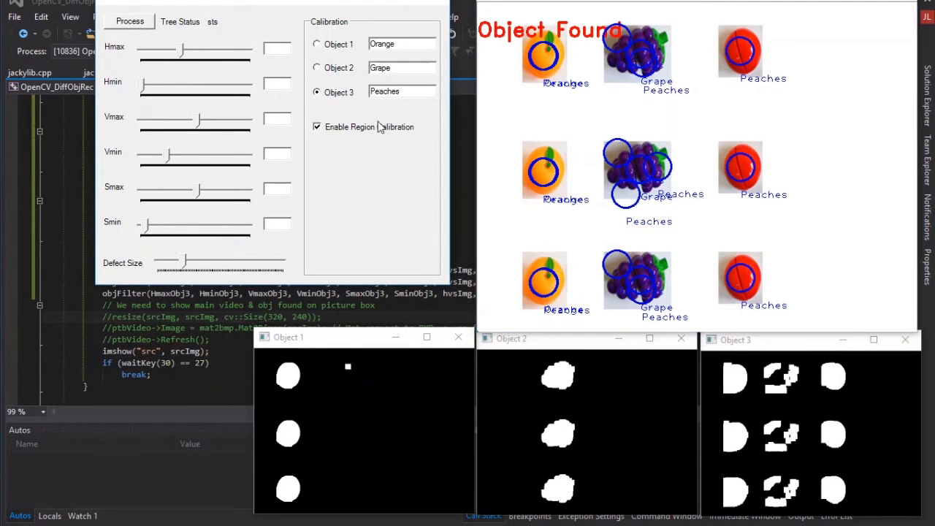
# Step: Disable Enable Region Calibration and lower the third object's Hmax to 9 so only peaches are marked
pyautogui.click(317, 126)
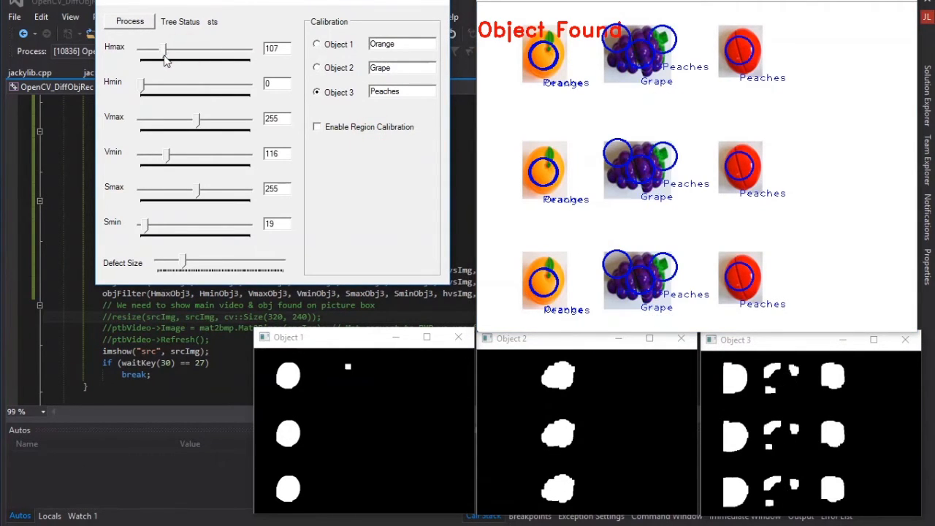
pyautogui.moveTo(161, 48); pyautogui.dragTo(139, 48)
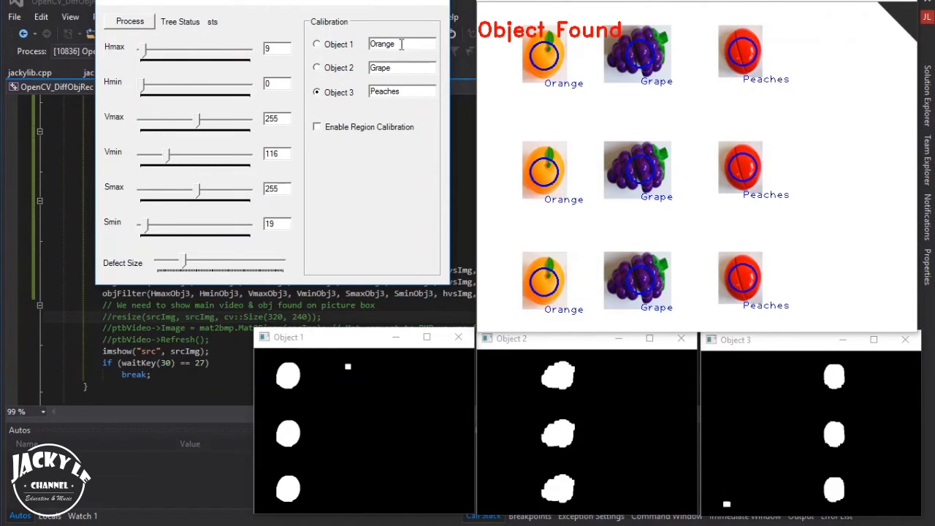
# Step: Replace Object 1's name to show the Object1 fallback label, then name it 'Orange' again
pyautogui.tripleClick(382, 43)
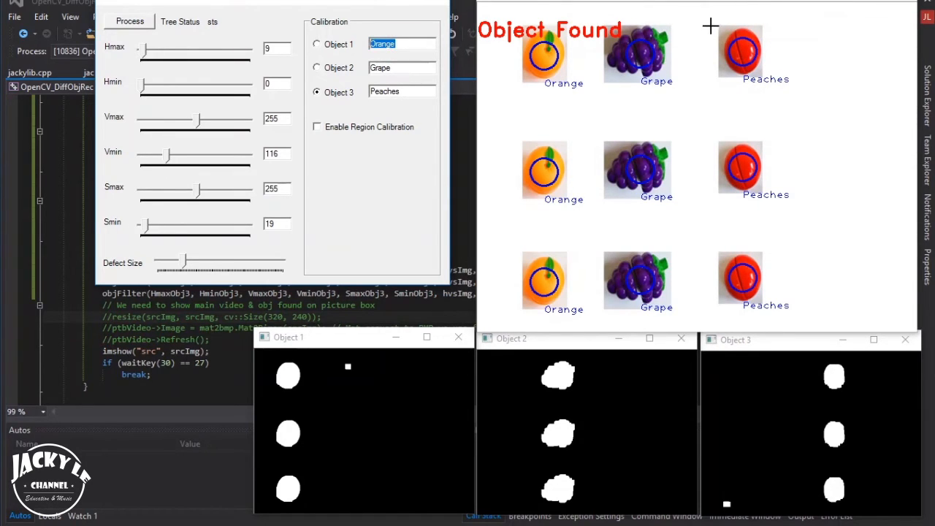
pyautogui.write('INput nam')
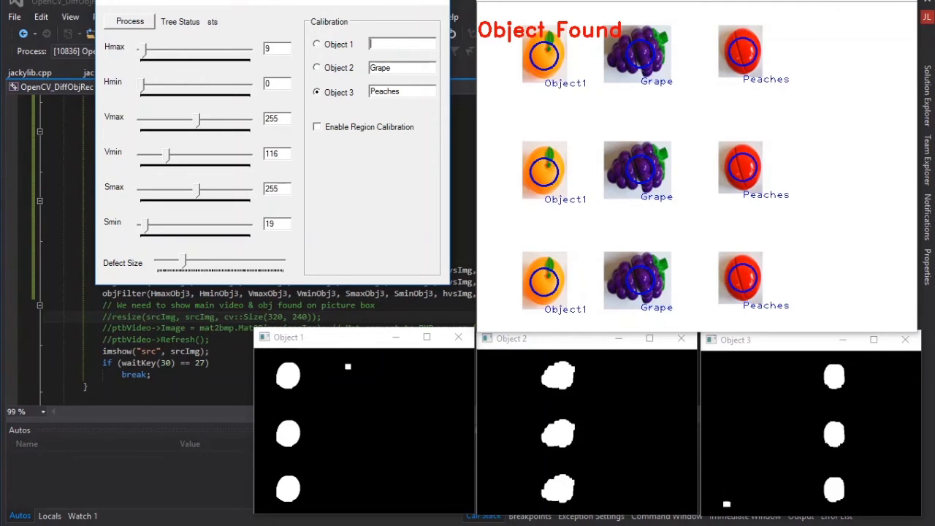
pyautogui.write('Orange')
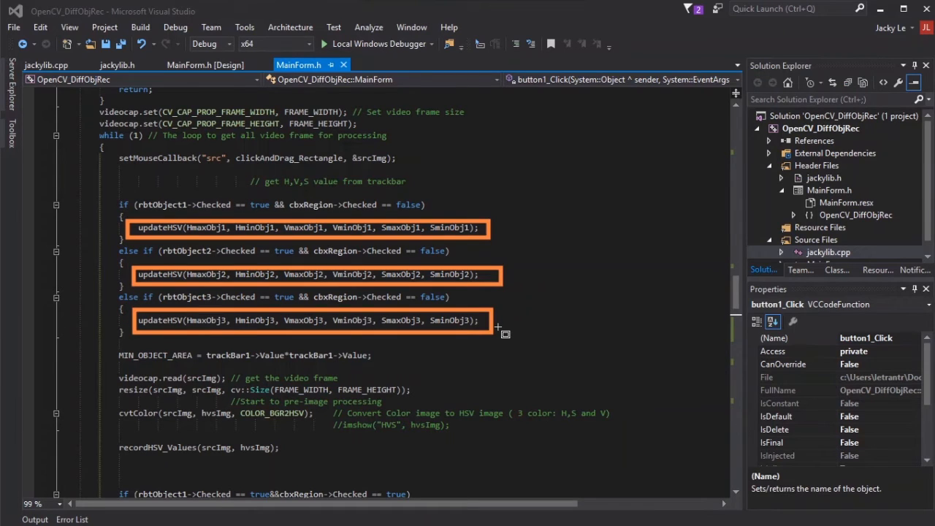
pyautogui.scroll(-3)
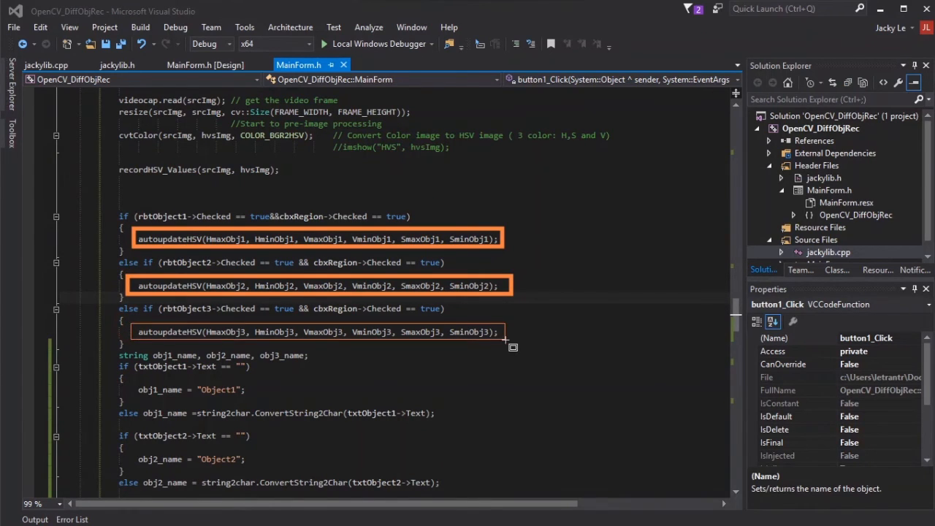
pyautogui.scroll(-3)
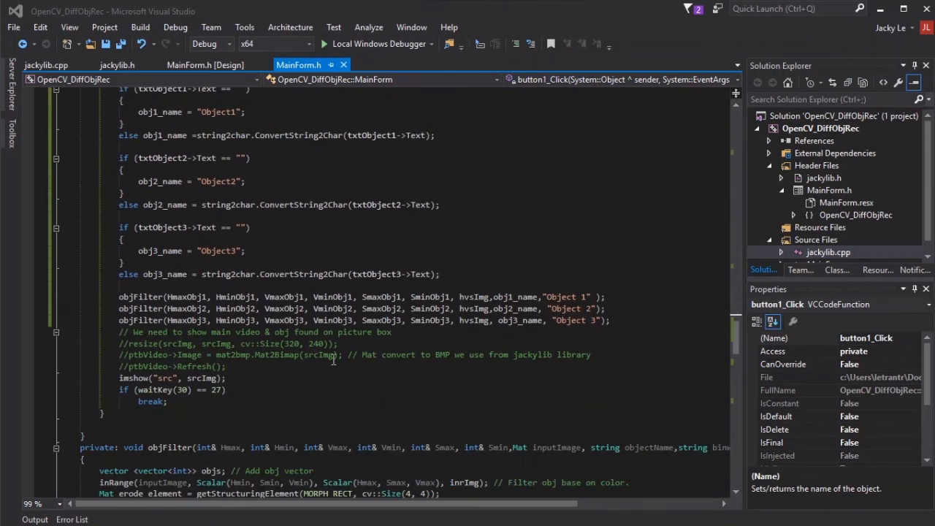
pyautogui.scroll(-3)
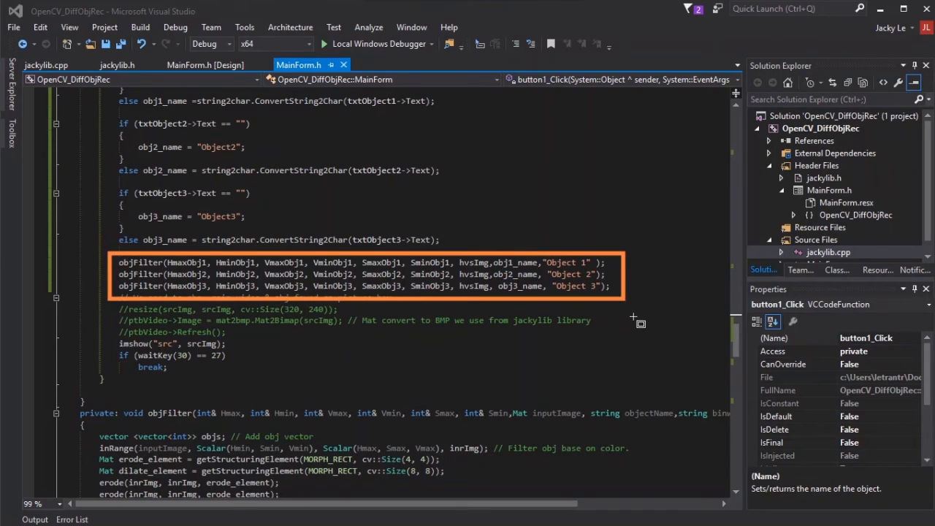
pyautogui.moveTo(635, 321)
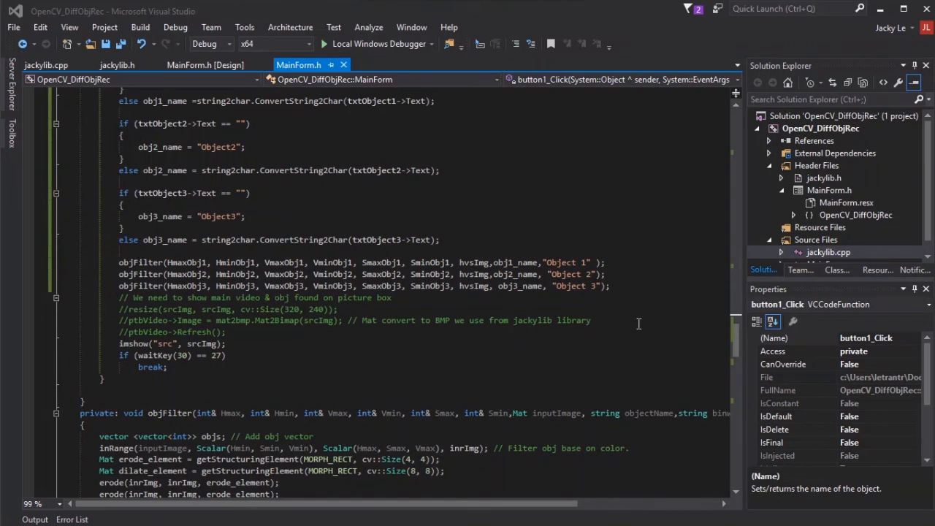
pyautogui.moveTo(653, 310)
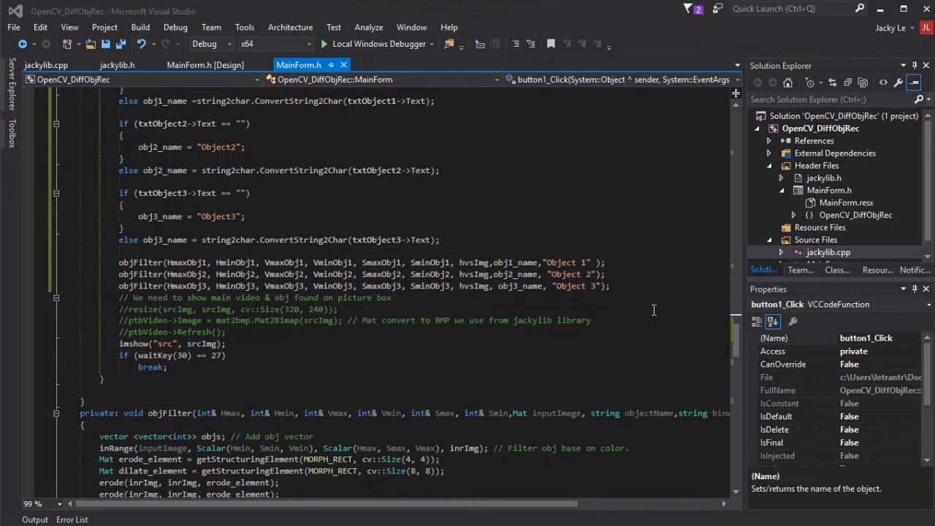